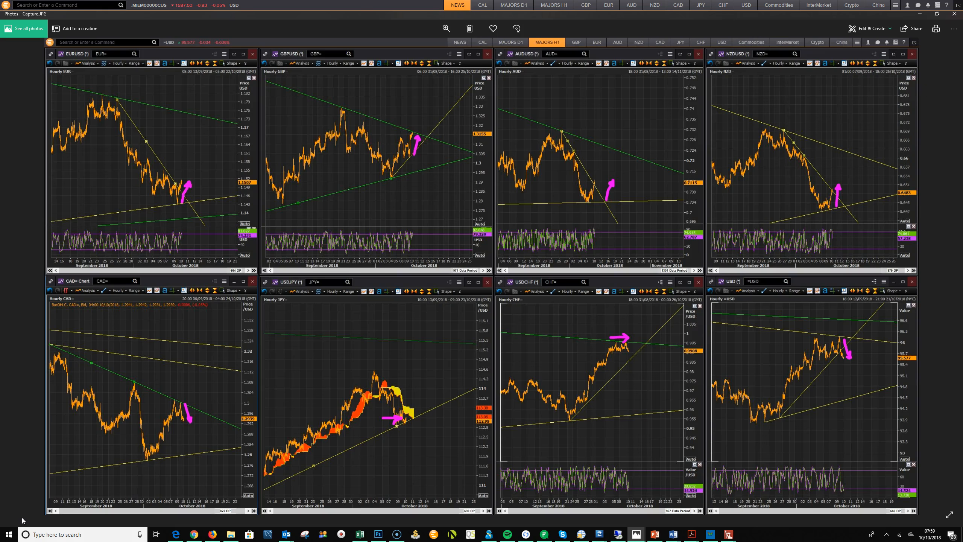
pyautogui.moveTo(16, 519)
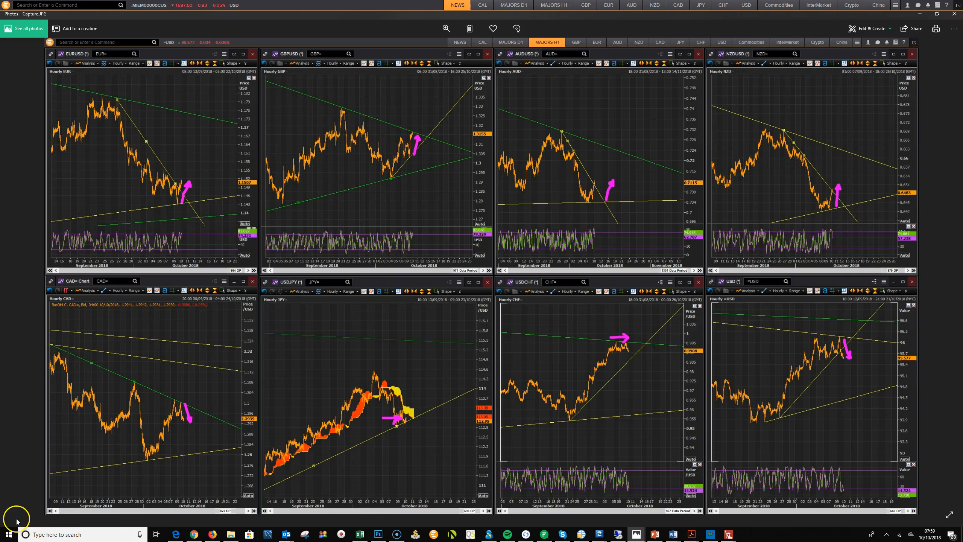
pyautogui.moveTo(184, 161)
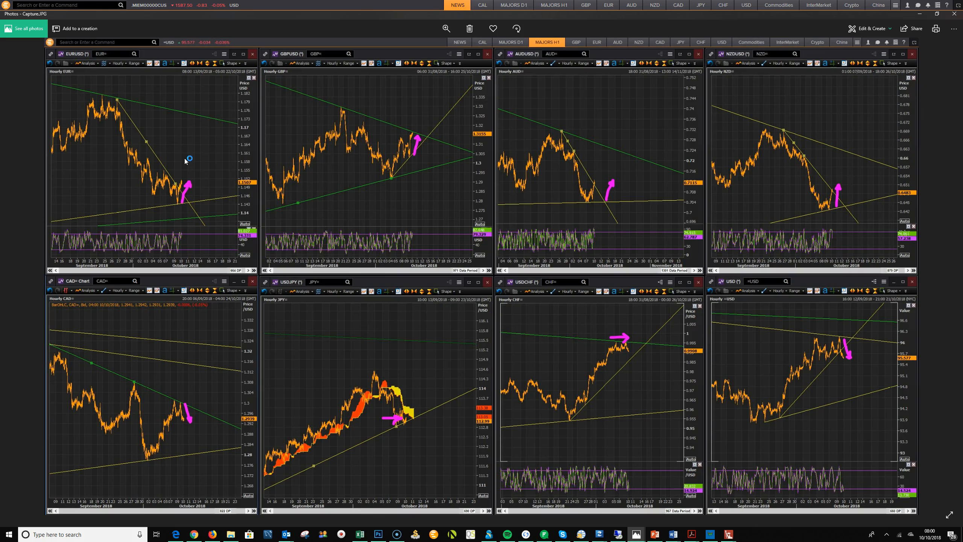
pyautogui.moveTo(188, 160)
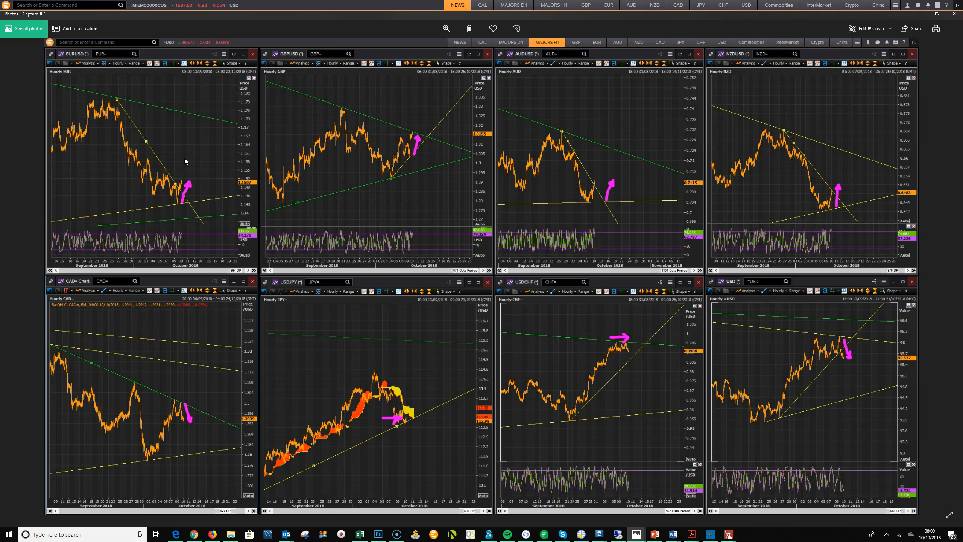
pyautogui.moveTo(342, 172)
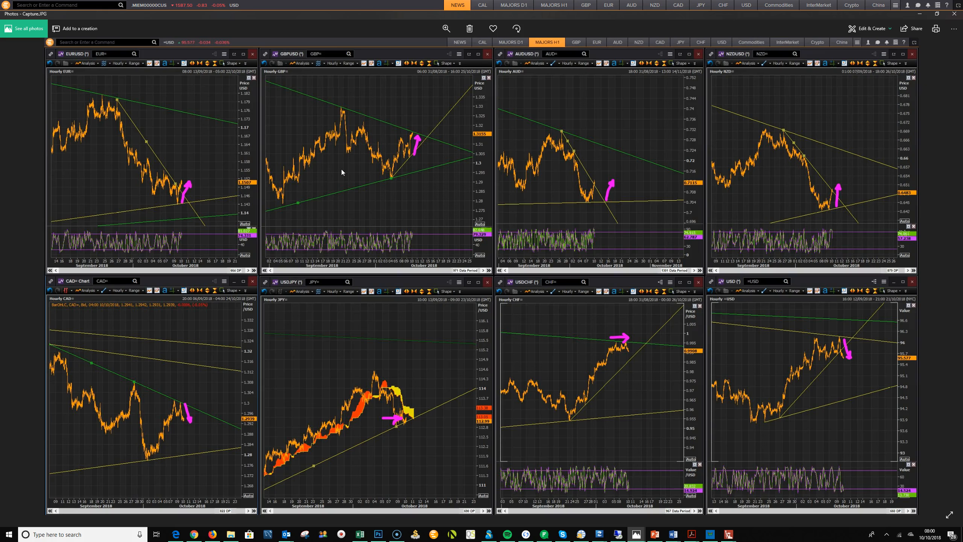
pyautogui.moveTo(611, 162)
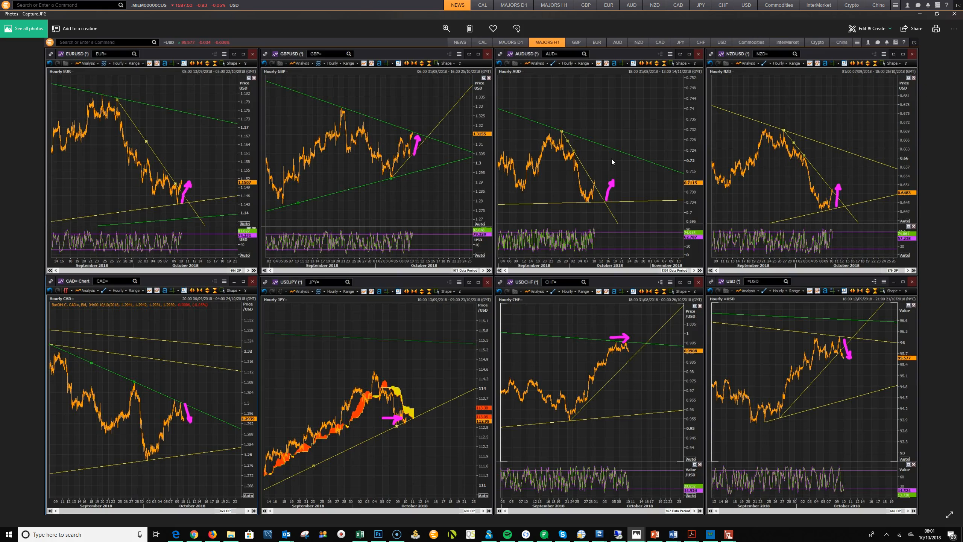
pyautogui.moveTo(360, 338)
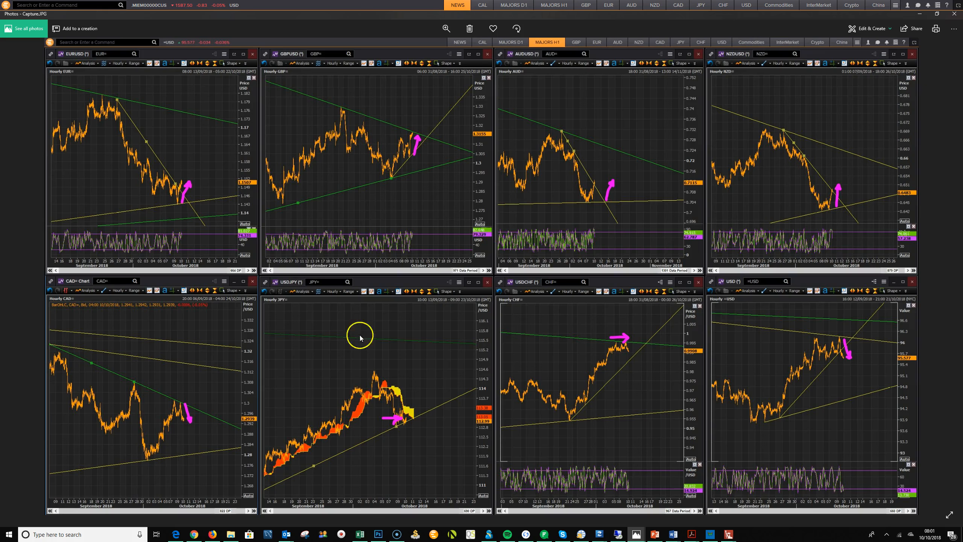
pyautogui.moveTo(807, 179)
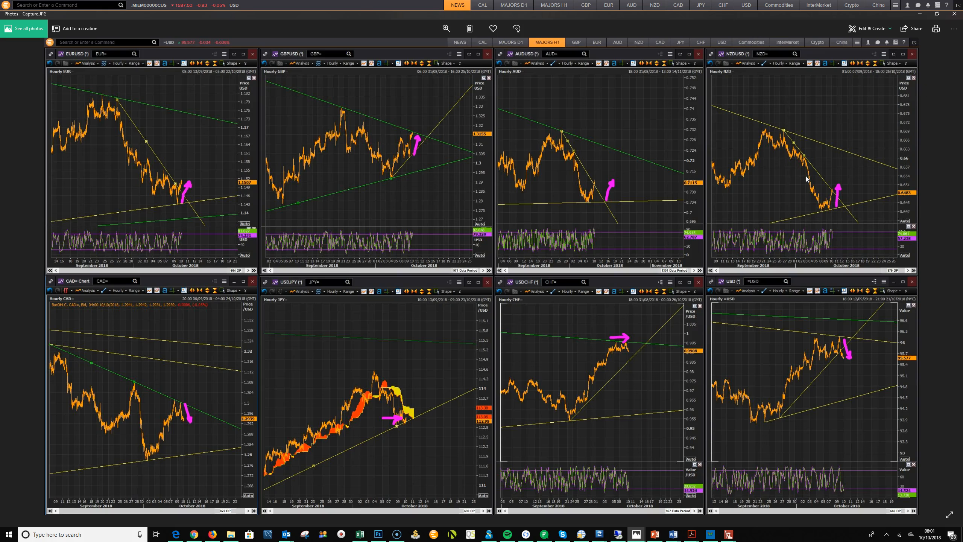
pyautogui.click(189, 388)
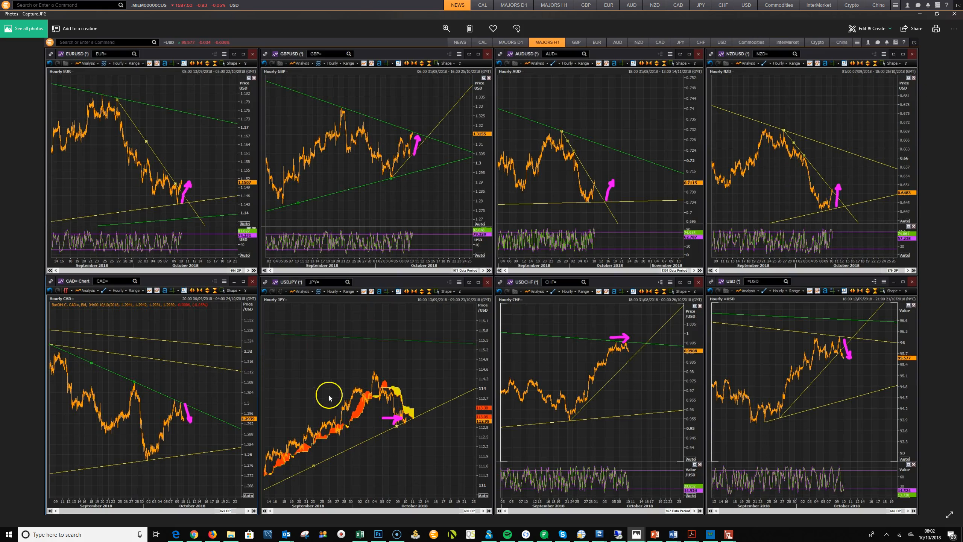
pyautogui.moveTo(412, 396)
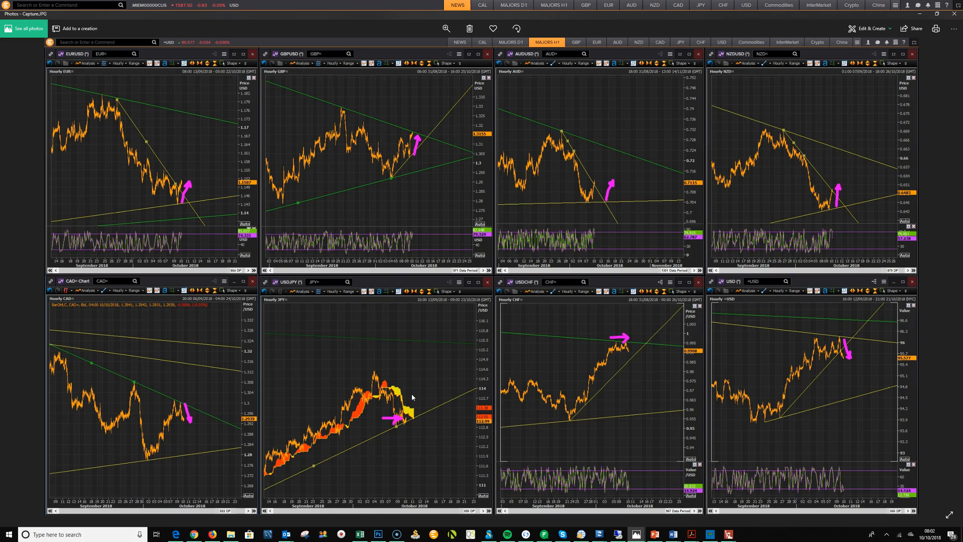
pyautogui.moveTo(601, 388)
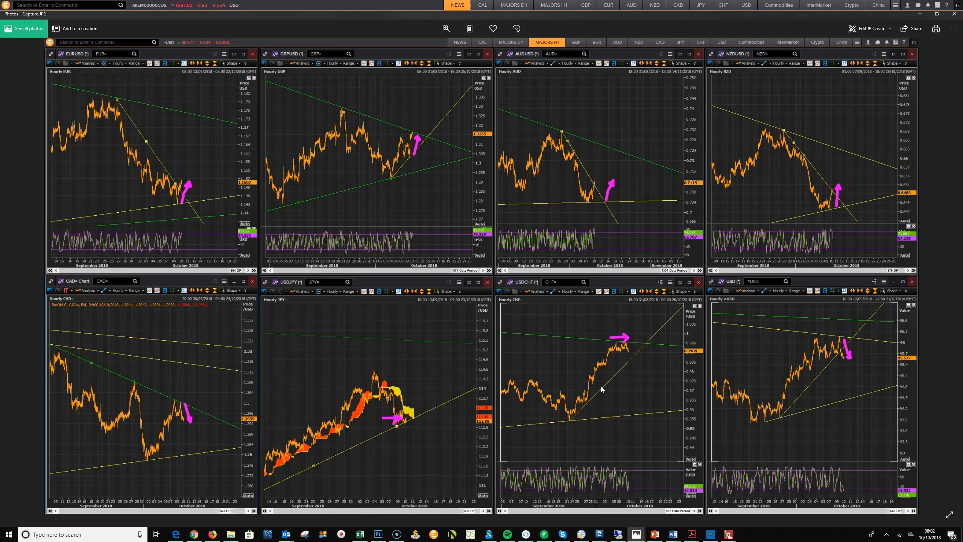
pyautogui.click(755, 407)
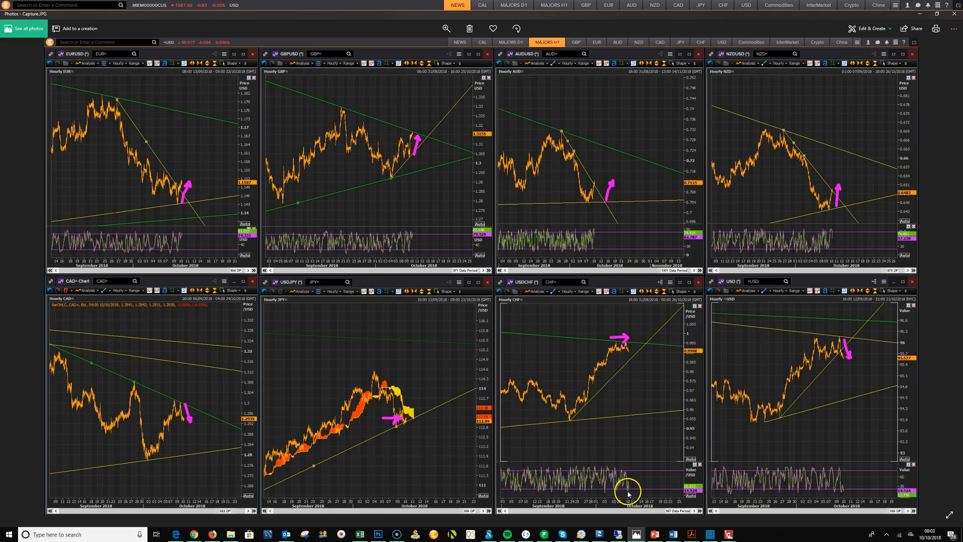
pyautogui.click(482, 5)
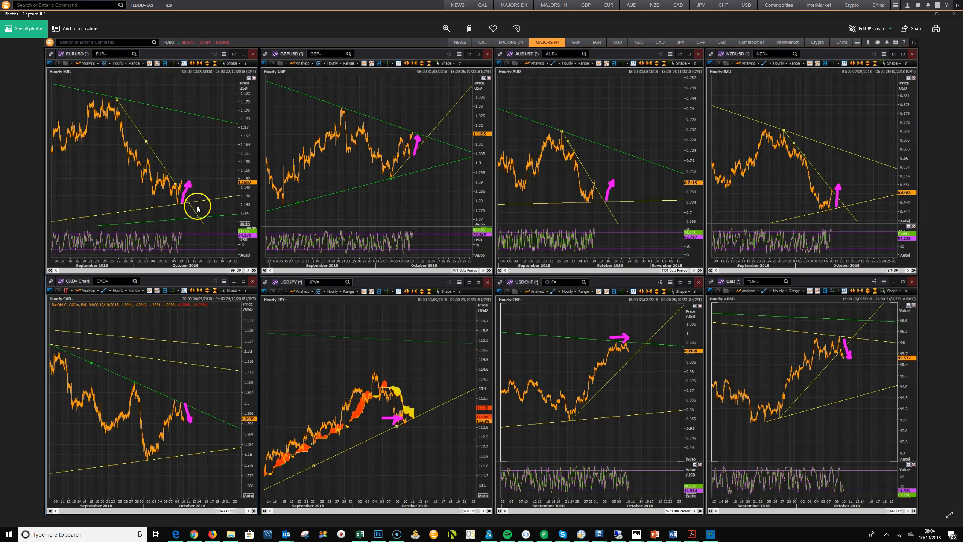
pyautogui.moveTo(385, 429)
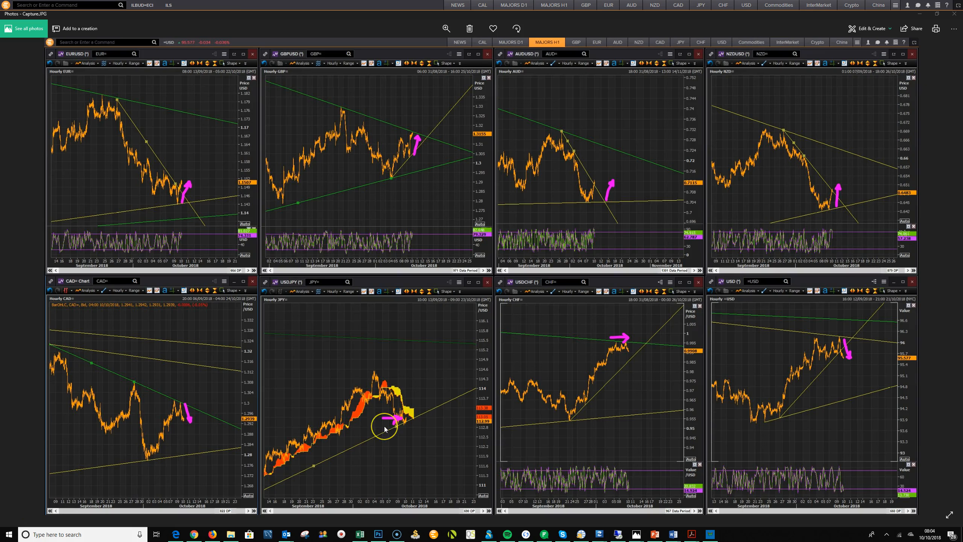